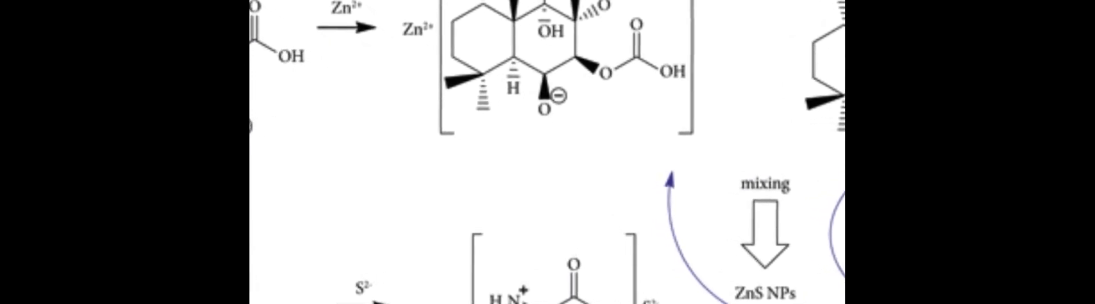
scroll(down, 3)
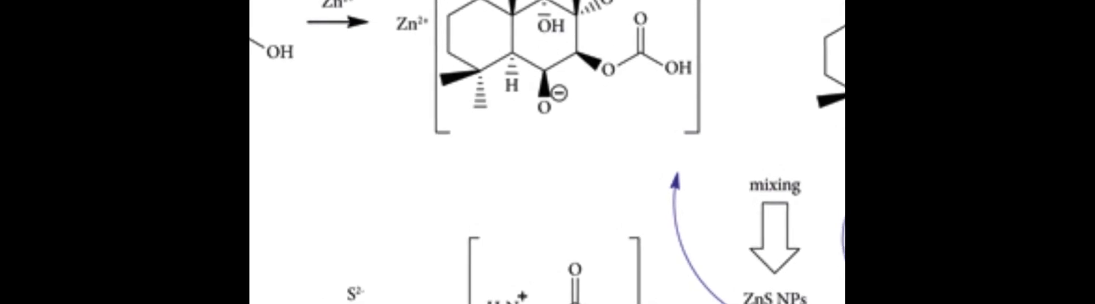